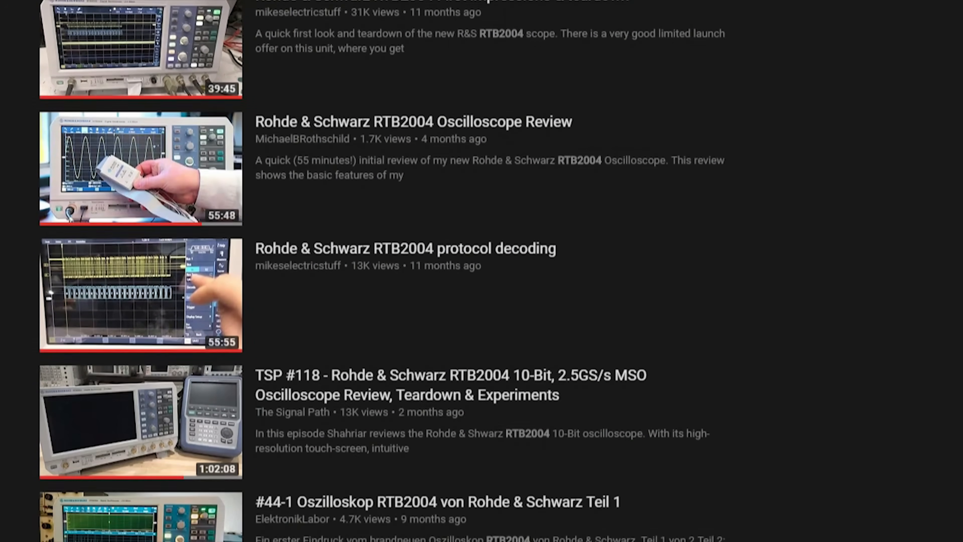
scroll("down", 3)
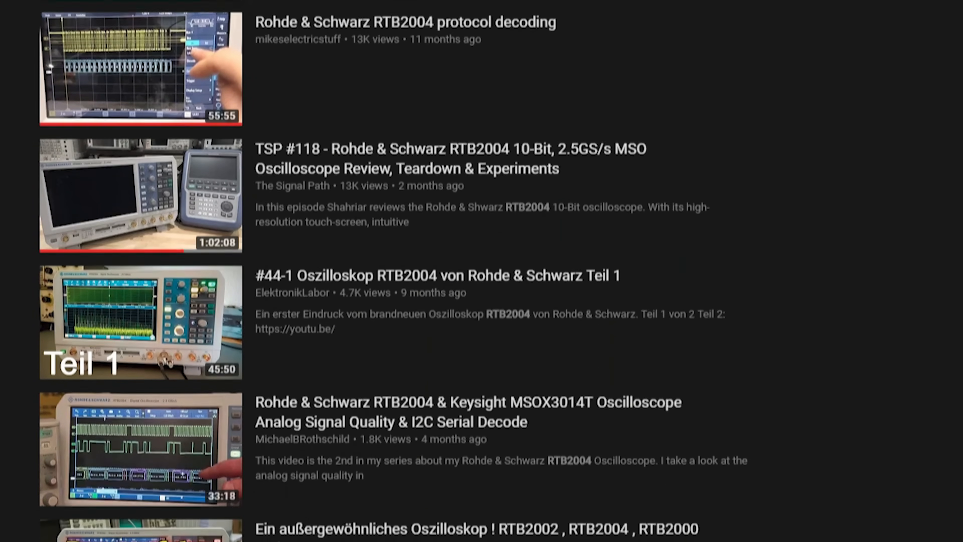
scroll("down", 3)
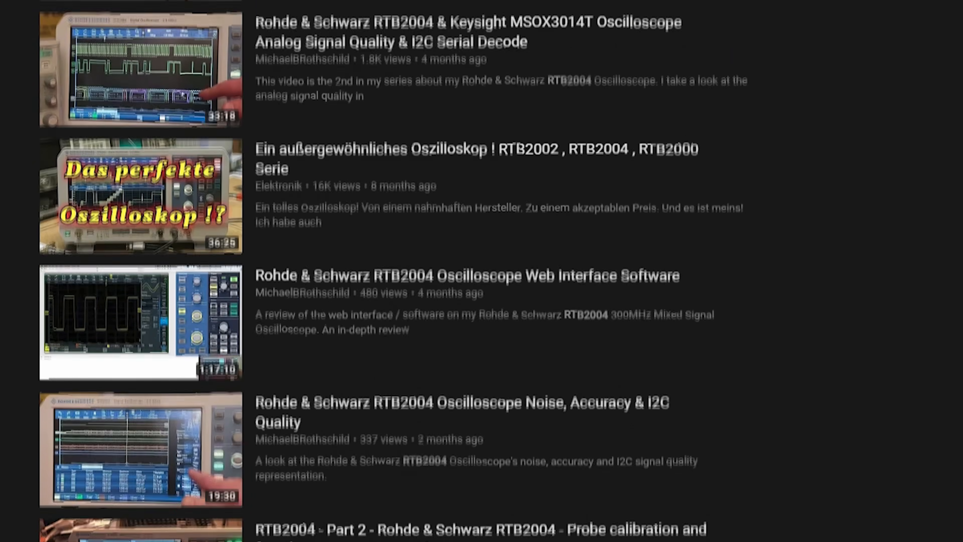
scroll("down", 3)
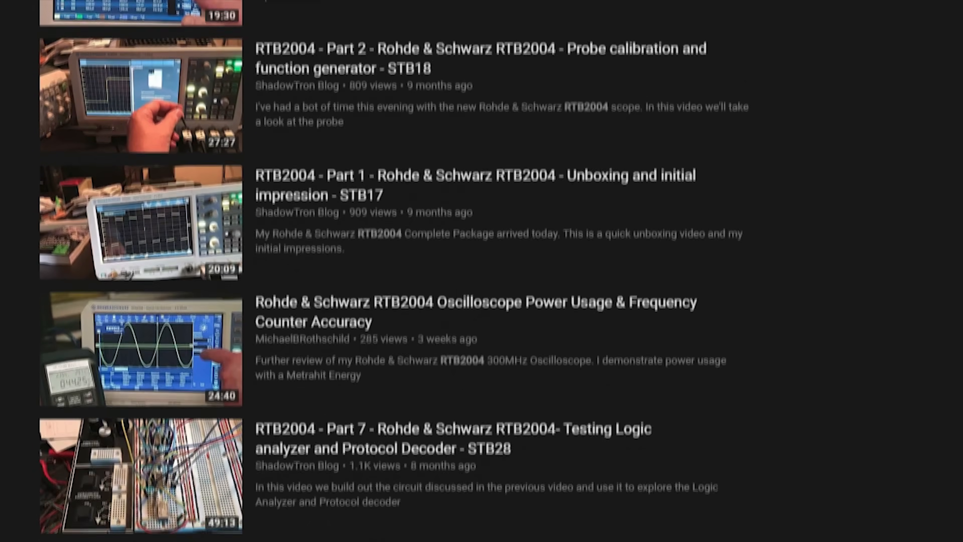
scroll("down", 3)
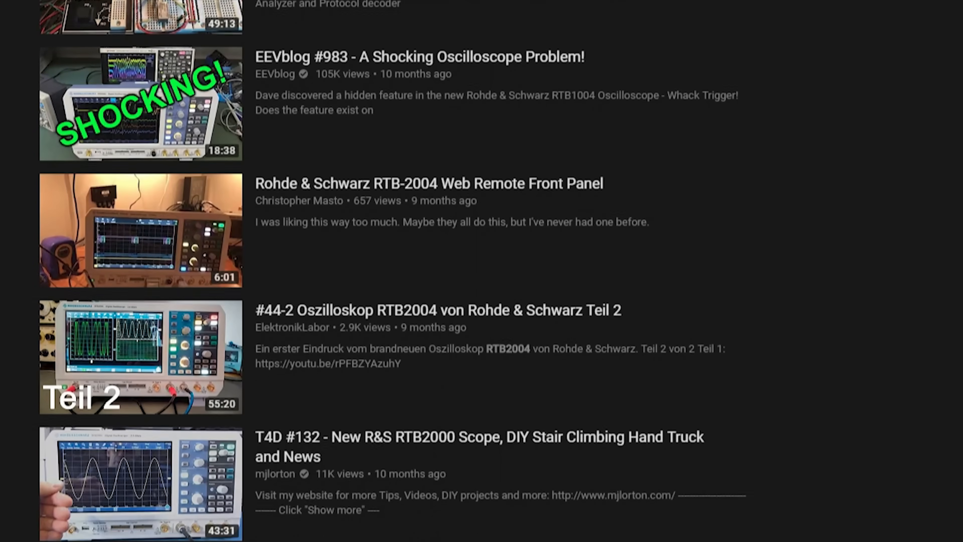